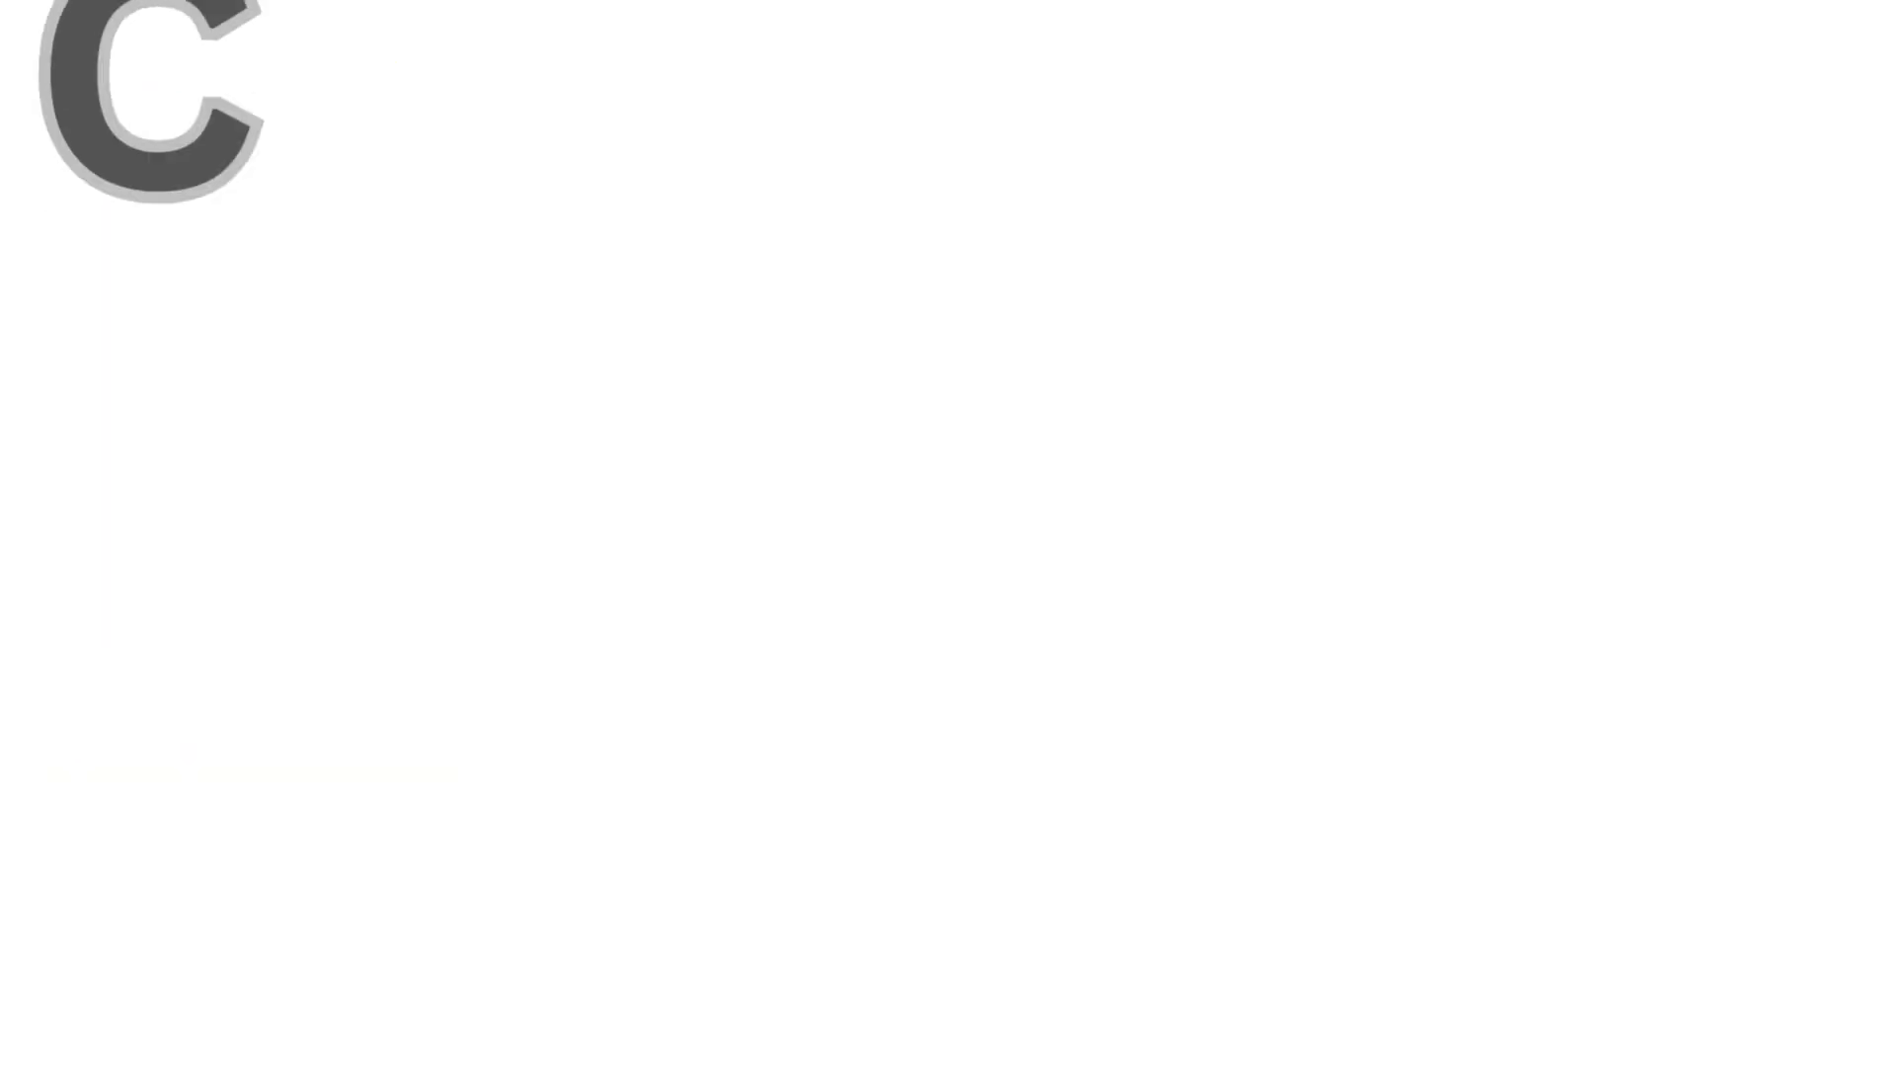
pyautogui.write('one')
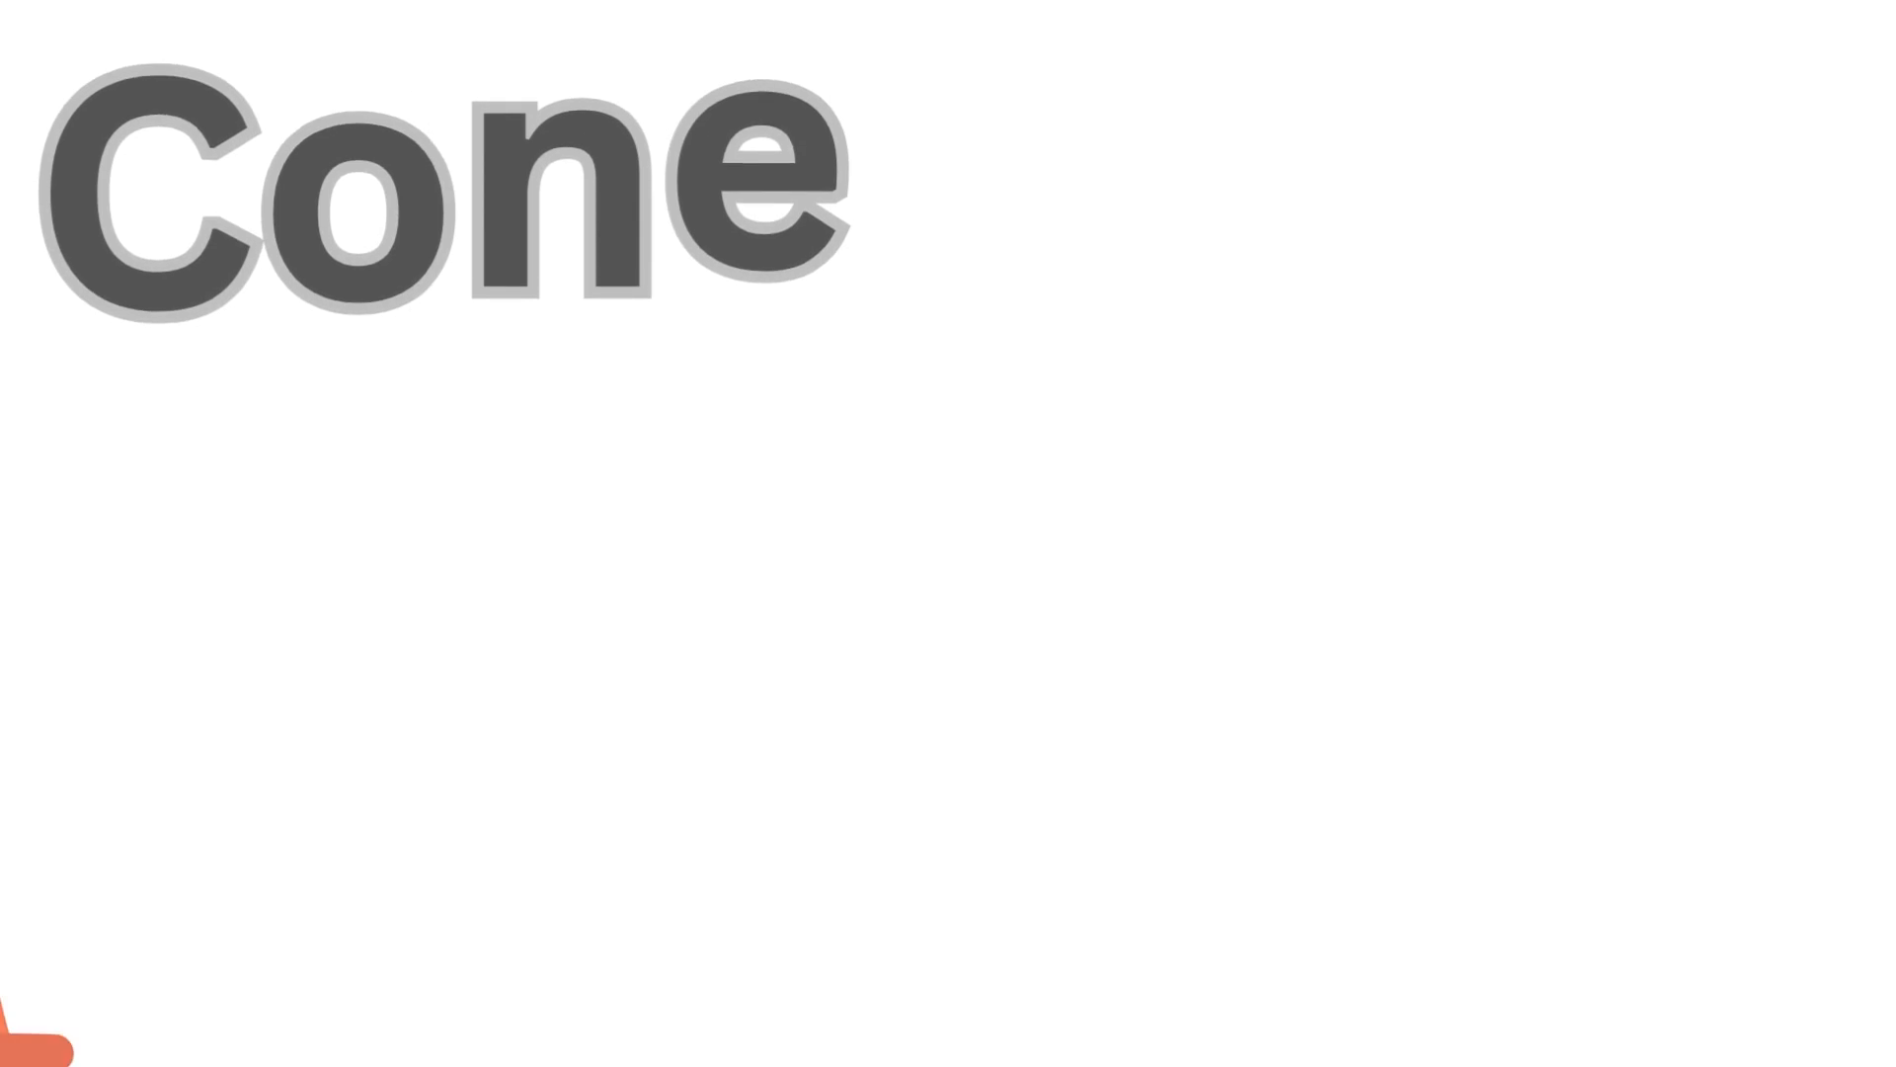